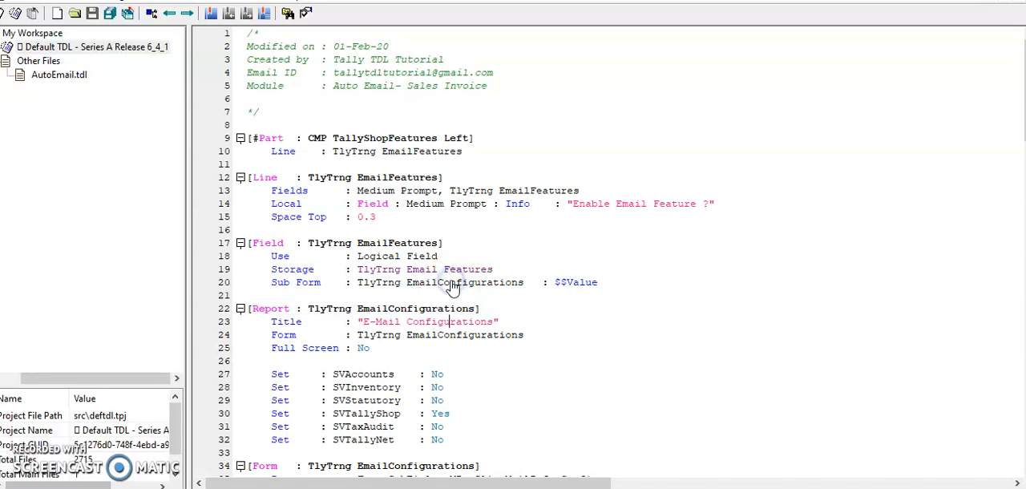
- Scroll through the content and navigate toward the company's F11 Add-On Features menu
scroll(down, 3)
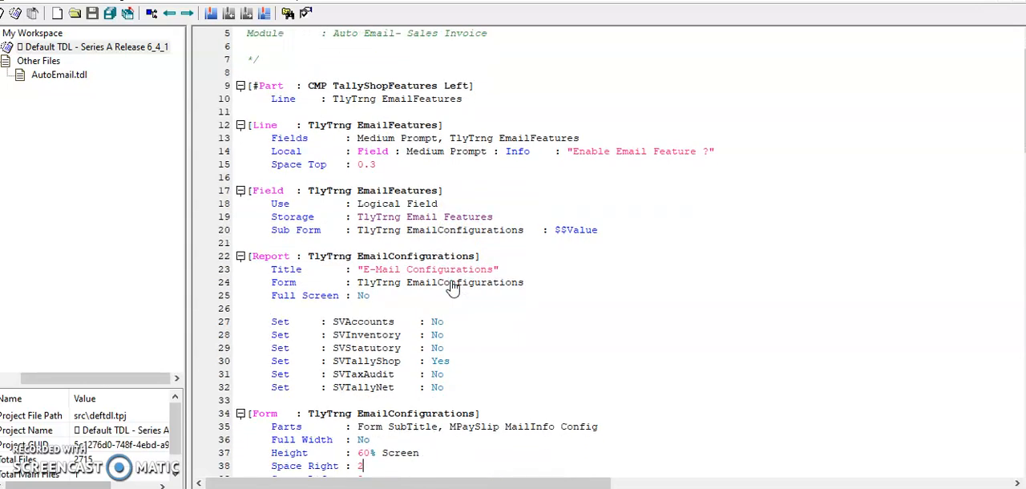
scroll(down, 3)
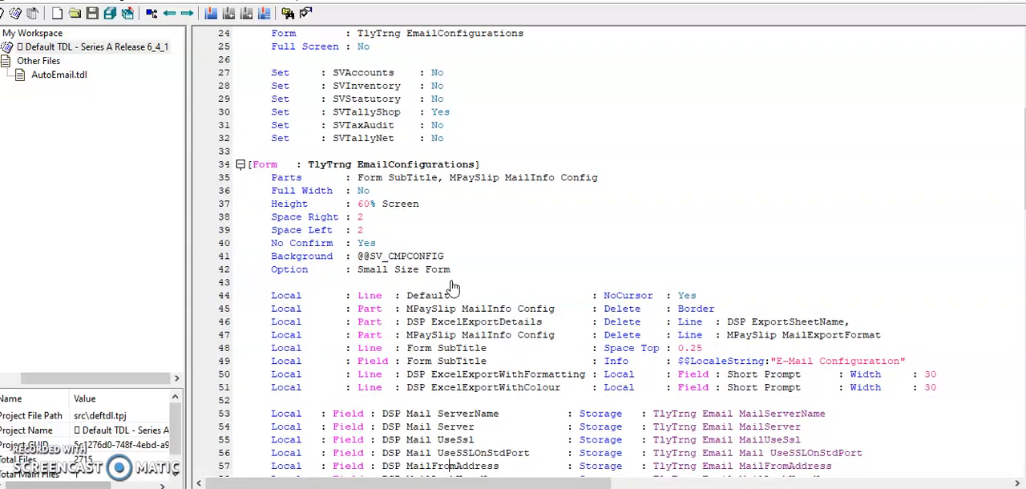
scroll(down, 3)
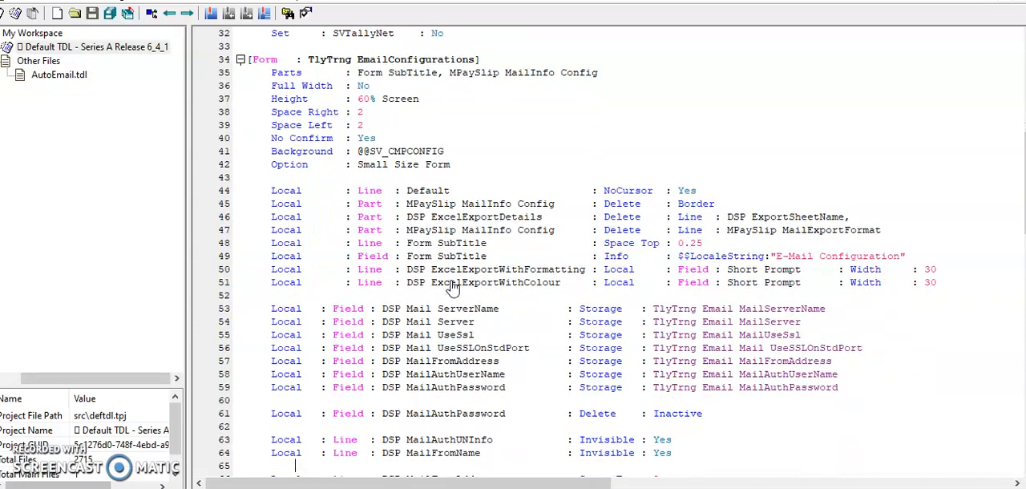
scroll(down, 3)
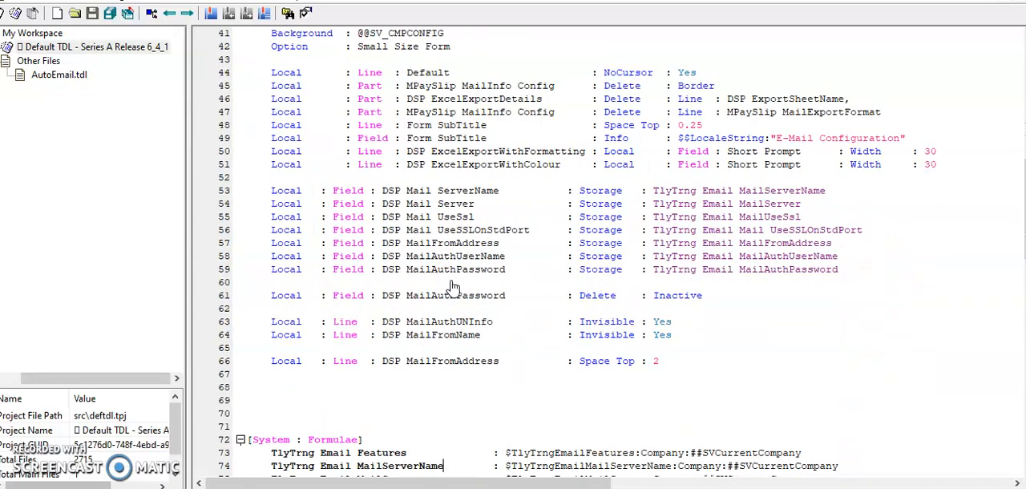
scroll(down, 3)
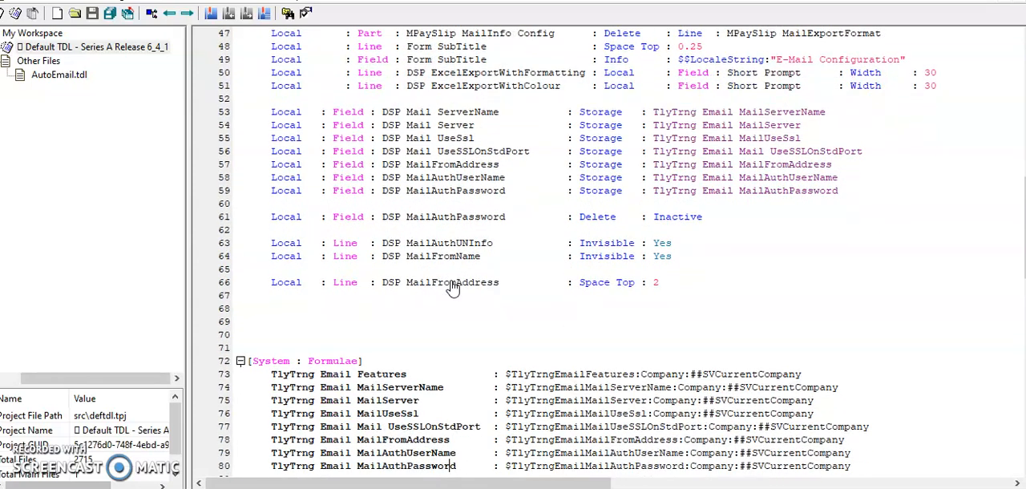
scroll(down, 3)
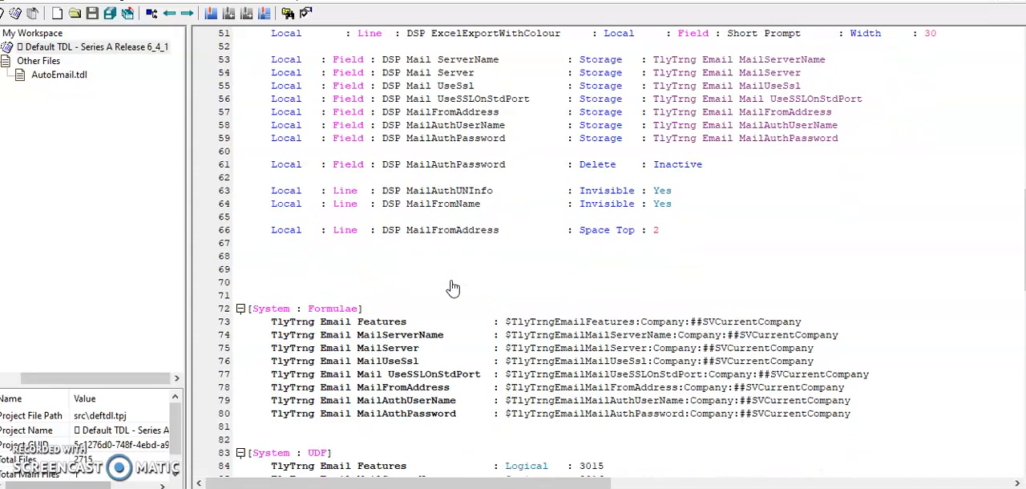
scroll(down, 3)
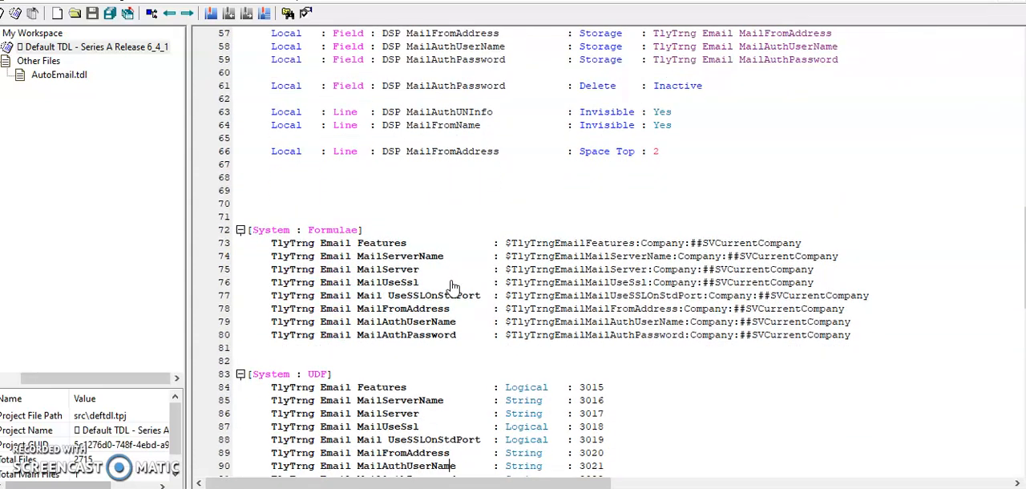
scroll(down, 3)
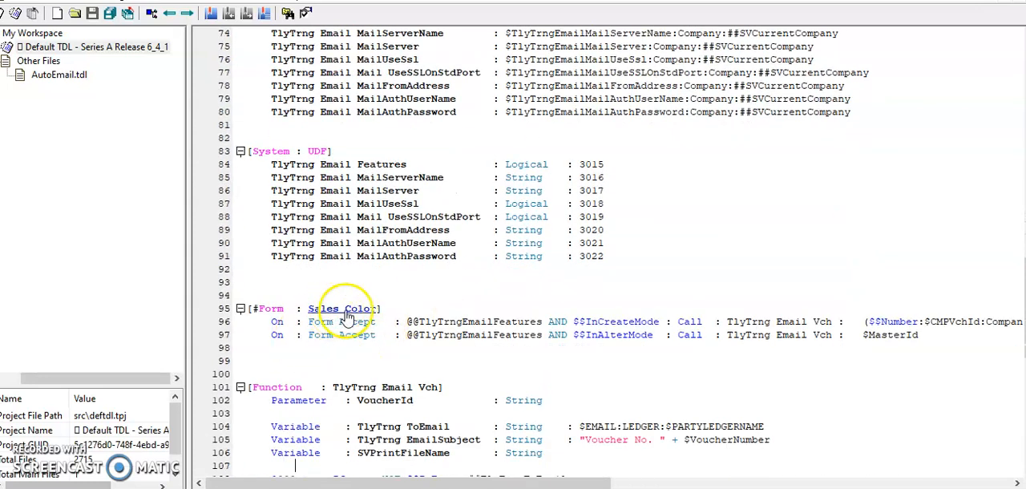
mouse_move(526, 343)
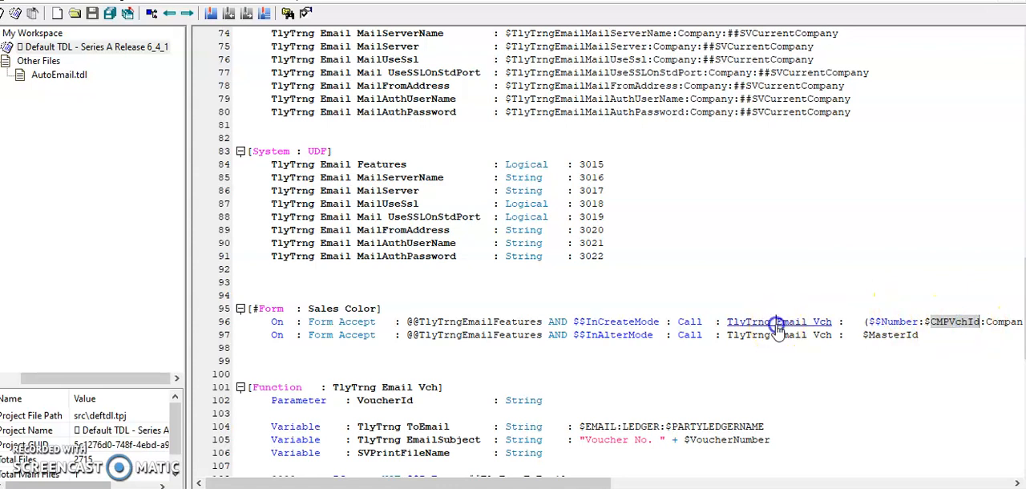
scroll(down, 3)
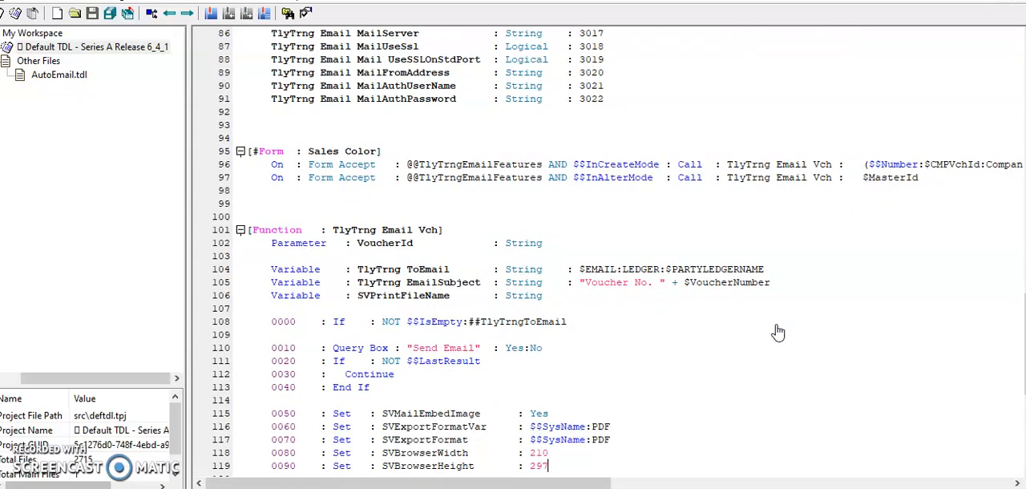
scroll(down, 3)
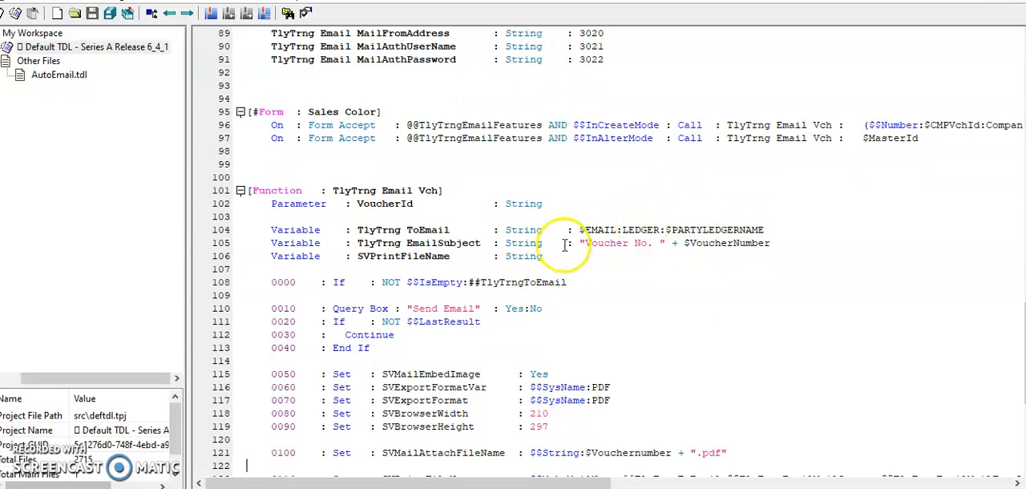
double_click(672, 231)
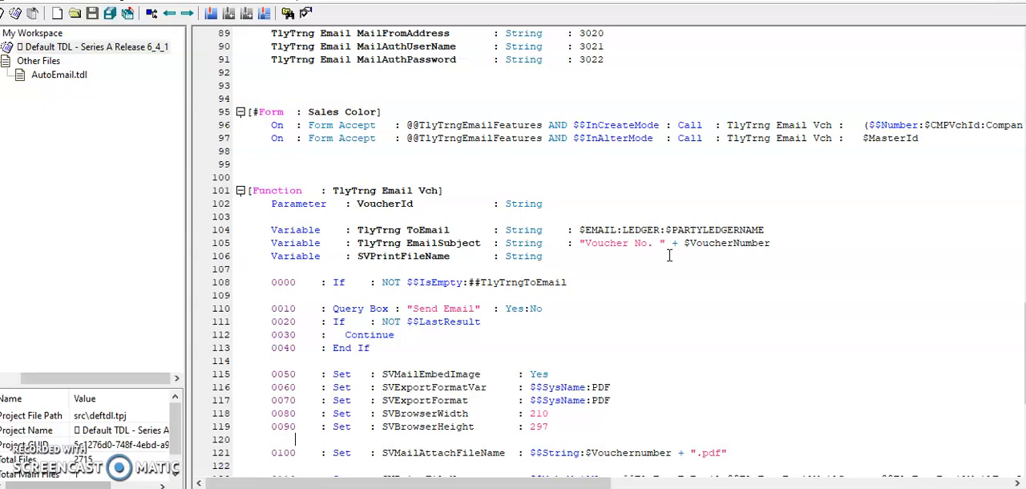
scroll(down, 3)
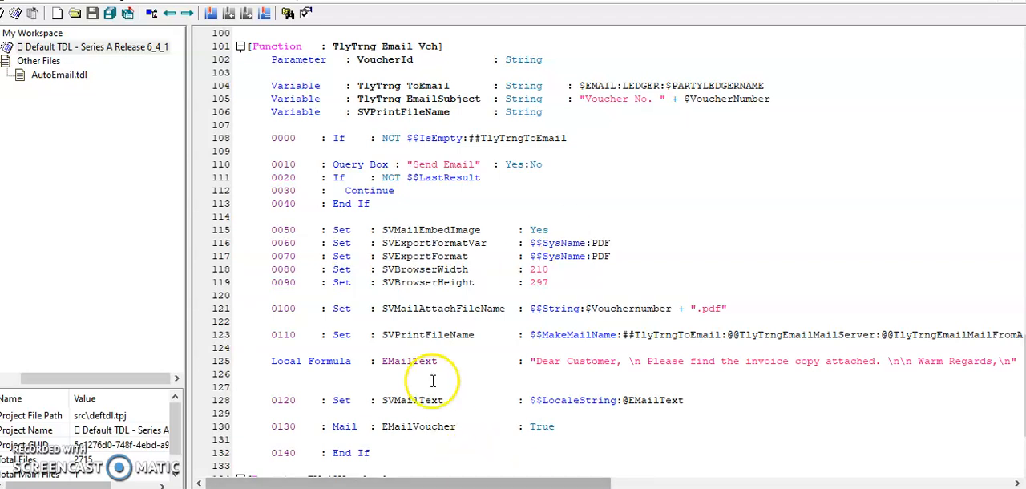
double_click(409, 360)
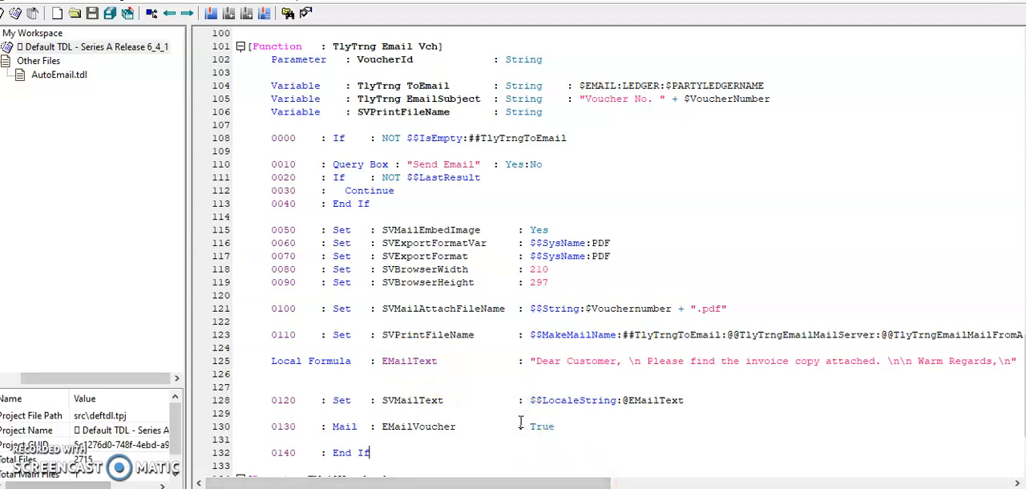
scroll(down, 3)
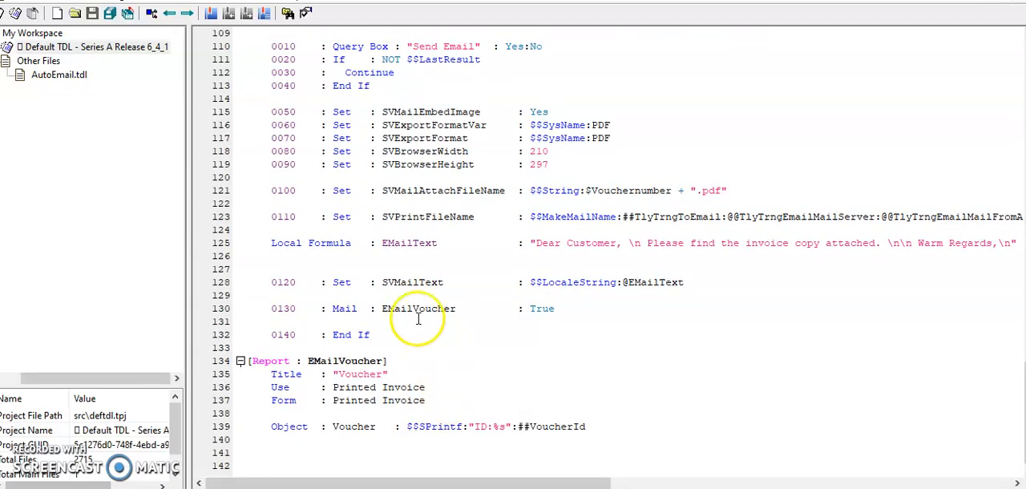
mouse_move(417, 308)
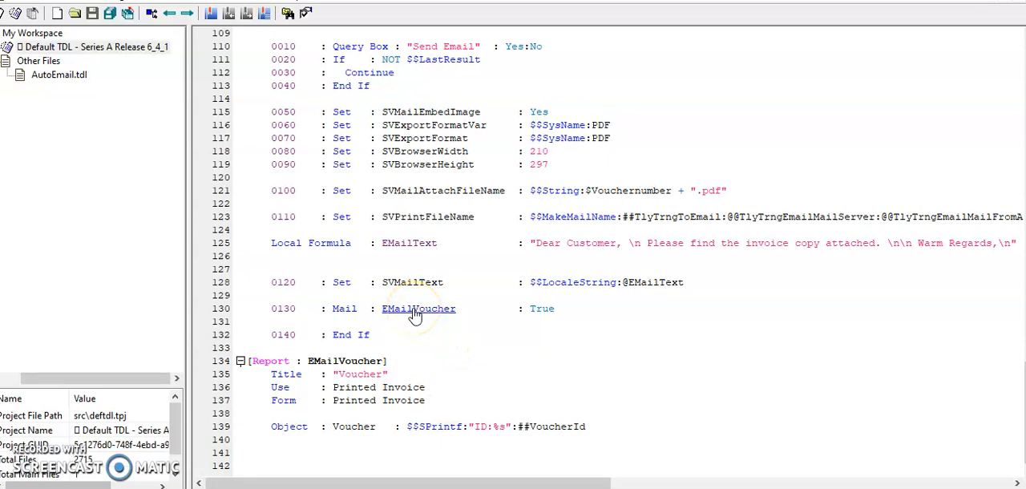
click(417, 308)
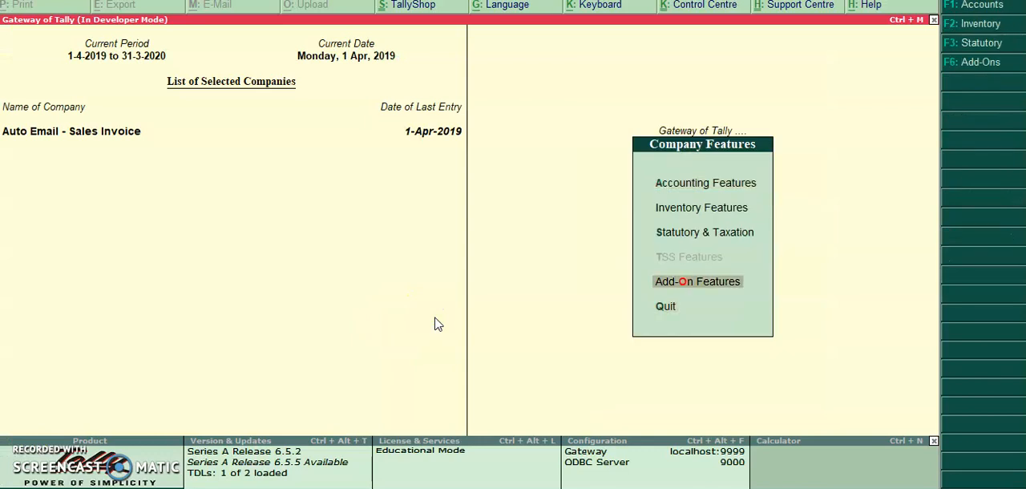
- Review the E-Mail Configuration with Gmail SMTP server, SSL and the sender account, and accept it
click(697, 281)
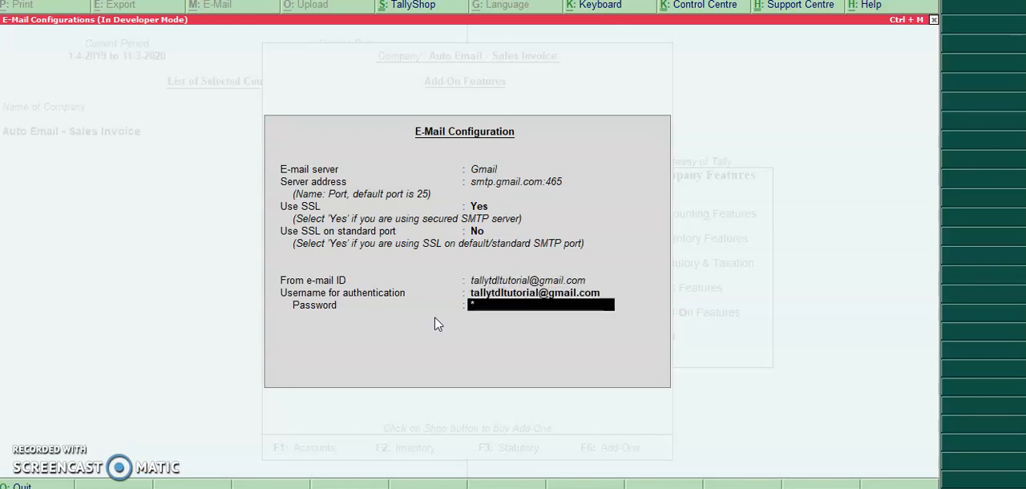
key(Enter)
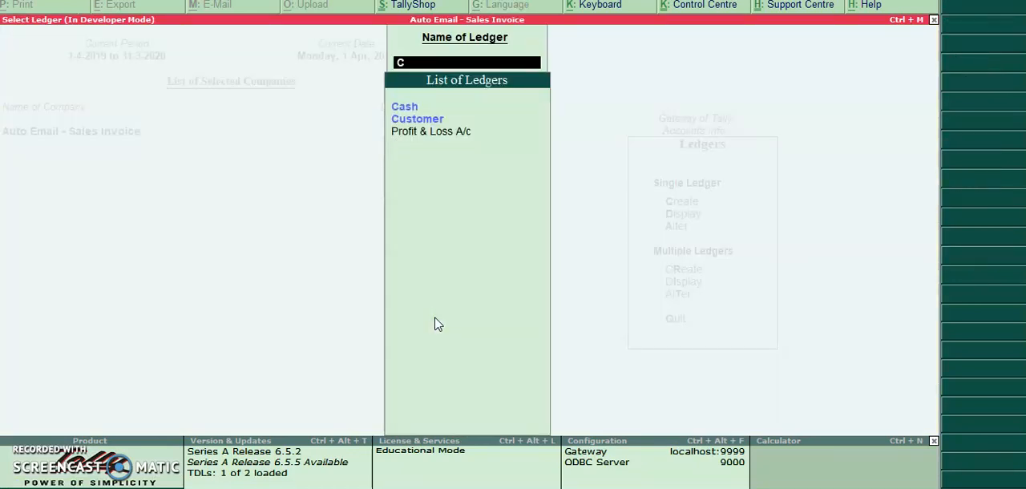
- Alter the Customer ledger and confirm its E-mail field holds a Gmail address
click(417, 119)
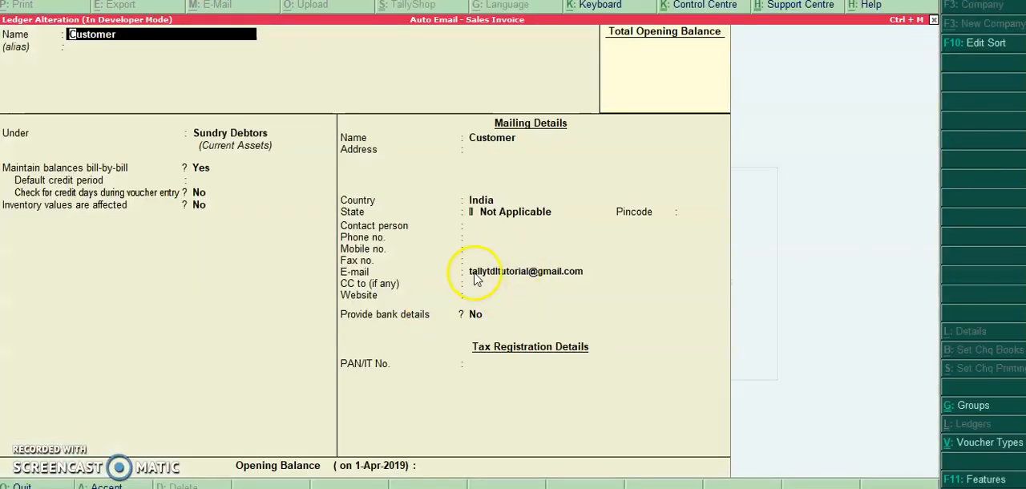
click(526, 271)
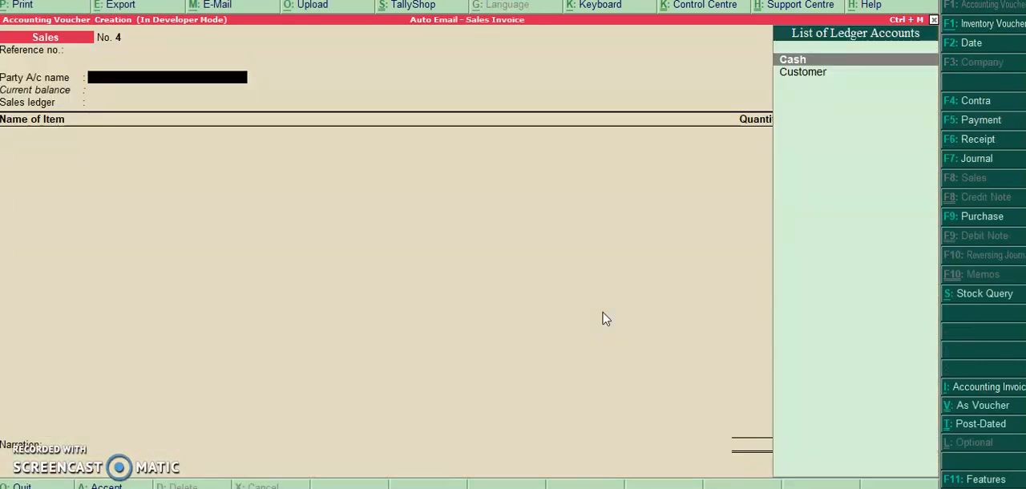
- Record voucher No. 4 to Customer for Item A, 5 nos at 100 totalling 500, and answer Yes to Send Email
click(801, 71)
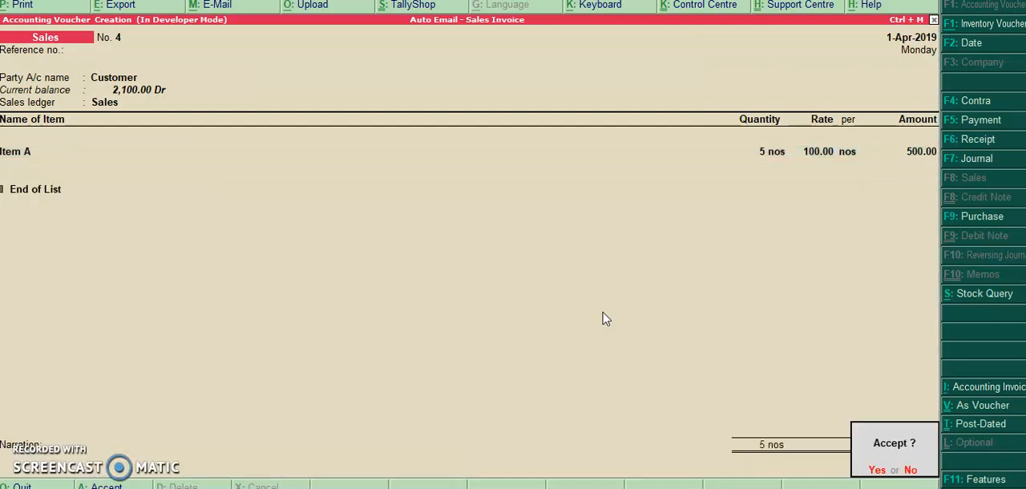
click(873, 468)
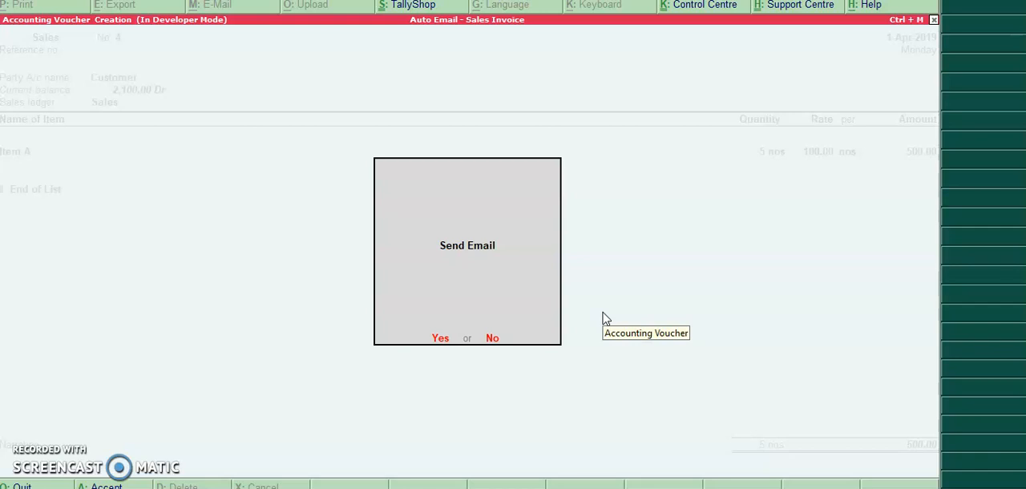
click(440, 337)
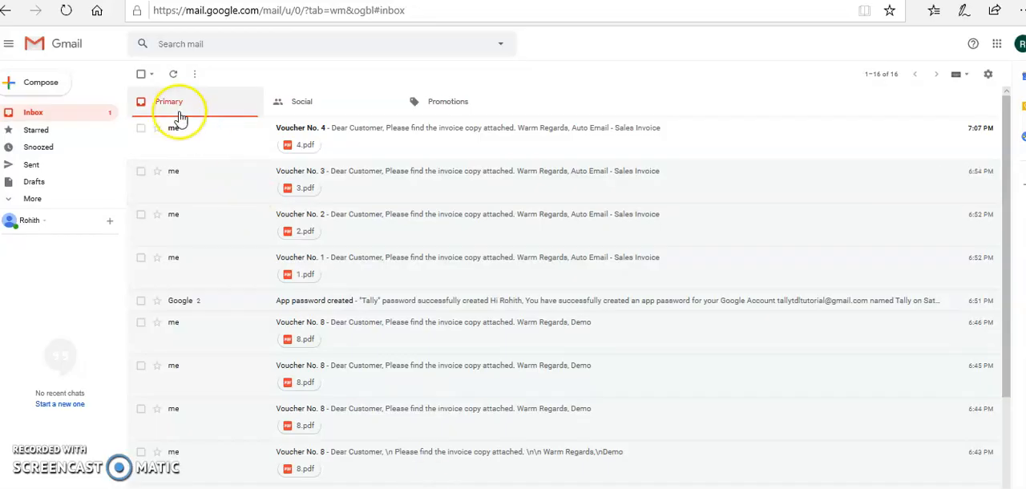
mouse_move(186, 135)
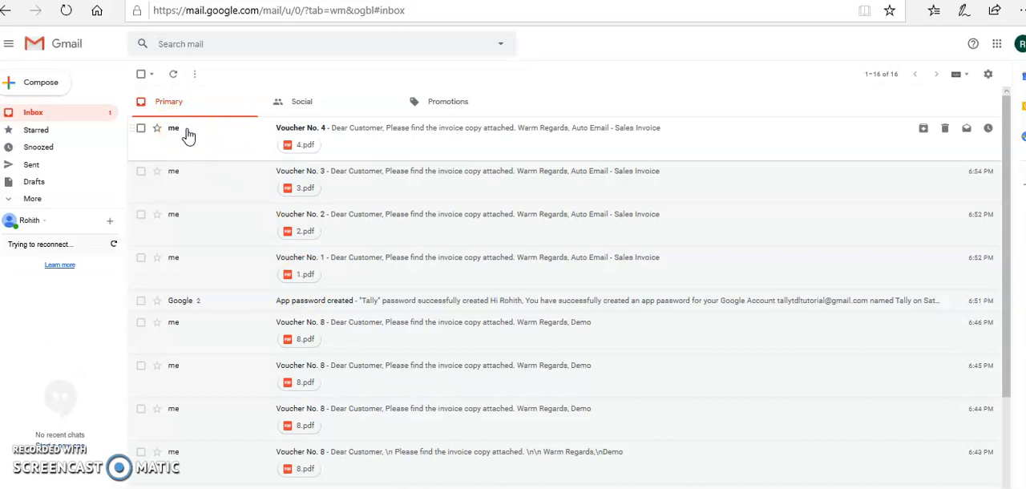
- View the Voucher No. 4 message in the Inbox and preview its 4.pdf invoice attachment
click(473, 129)
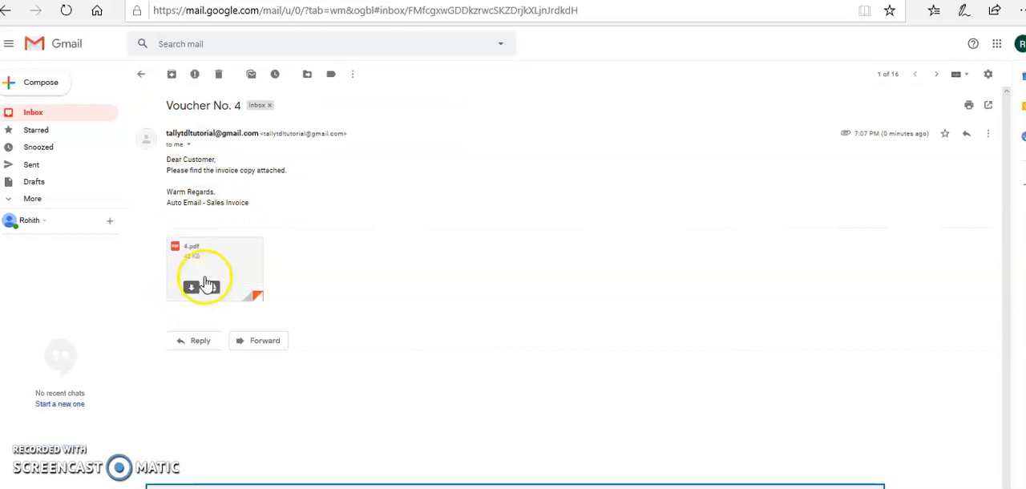
click(210, 270)
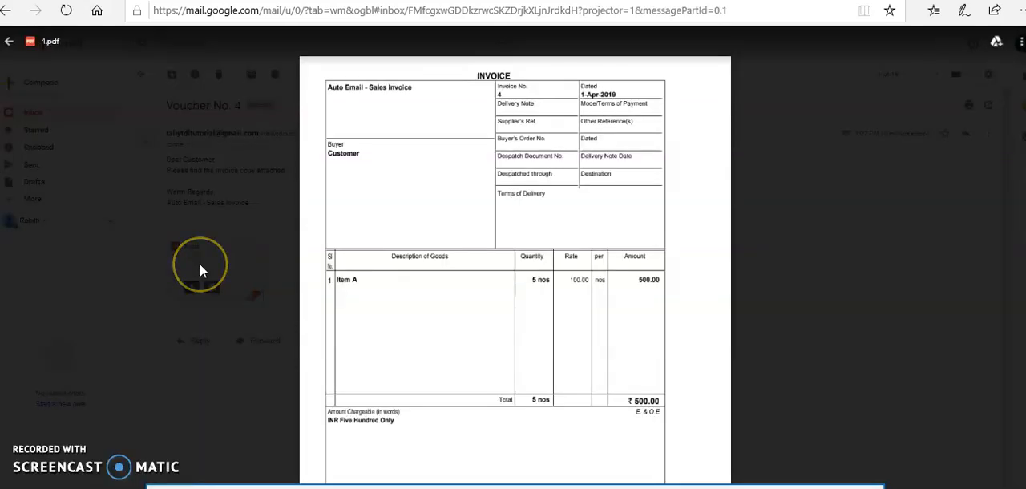